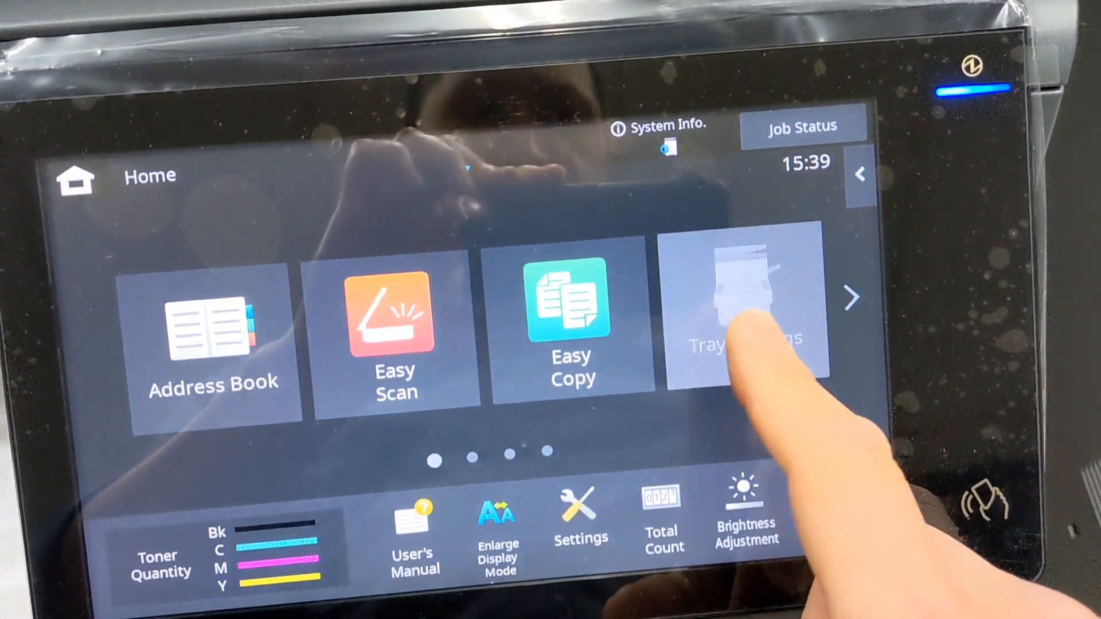
- Open Tray Settings and select Tray 3 from the paper tray list
{"action": "left_click", "coordinate": [745, 298]}
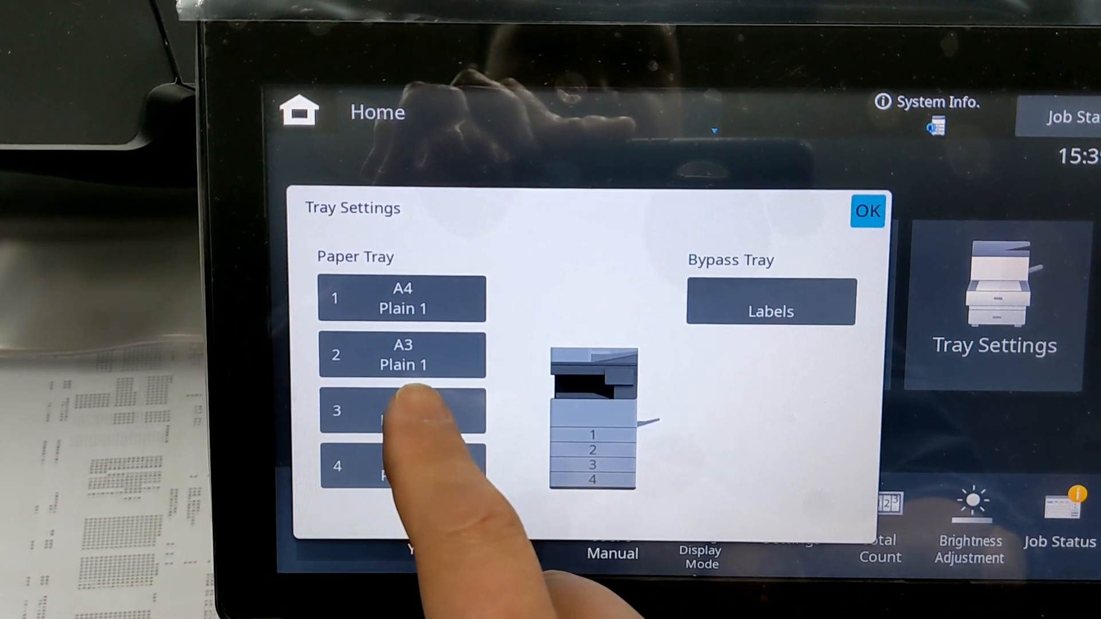
{"action": "left_click", "coordinate": [402, 409]}
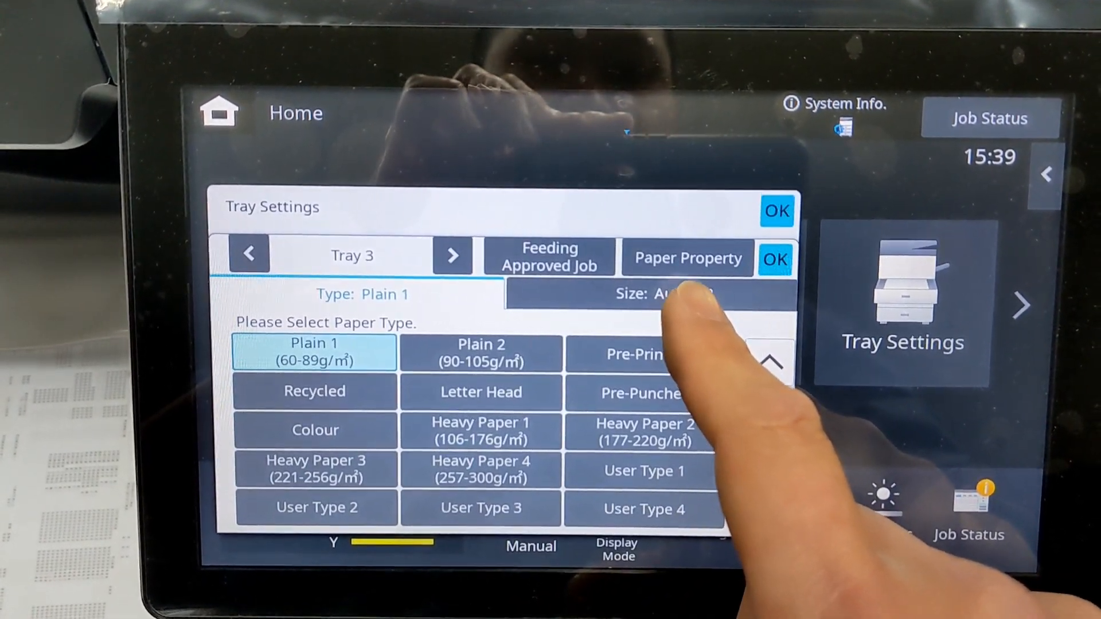
- Set Tray 3's fixed paper size to A5R and confirm with OK
{"action": "left_click", "coordinate": [660, 294]}
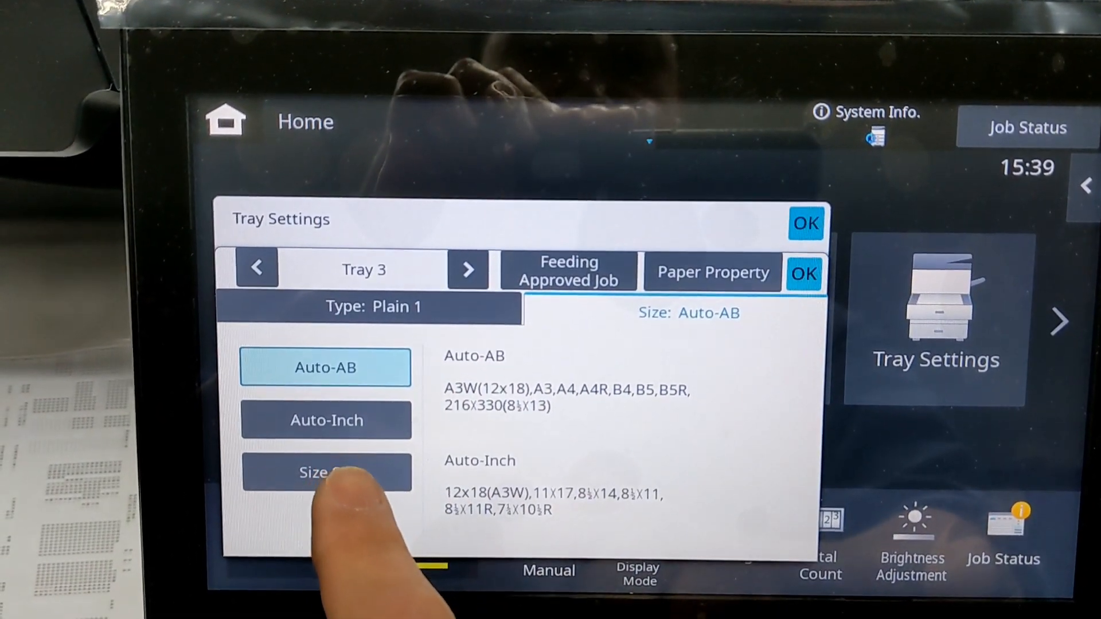
{"action": "left_click", "coordinate": [326, 472]}
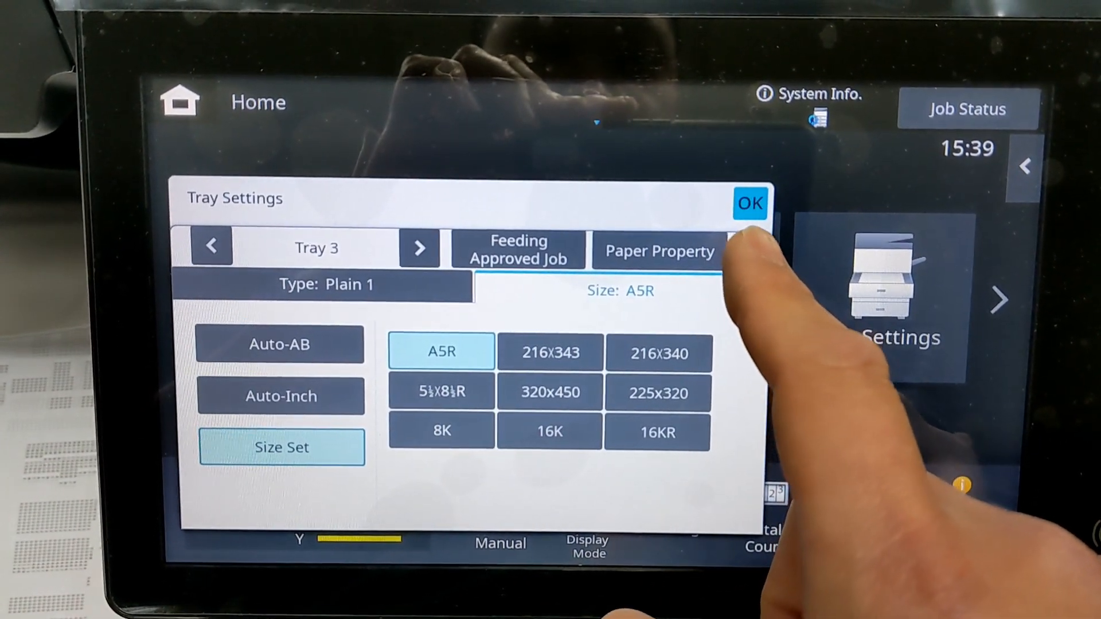
{"action": "left_click", "coordinate": [749, 204]}
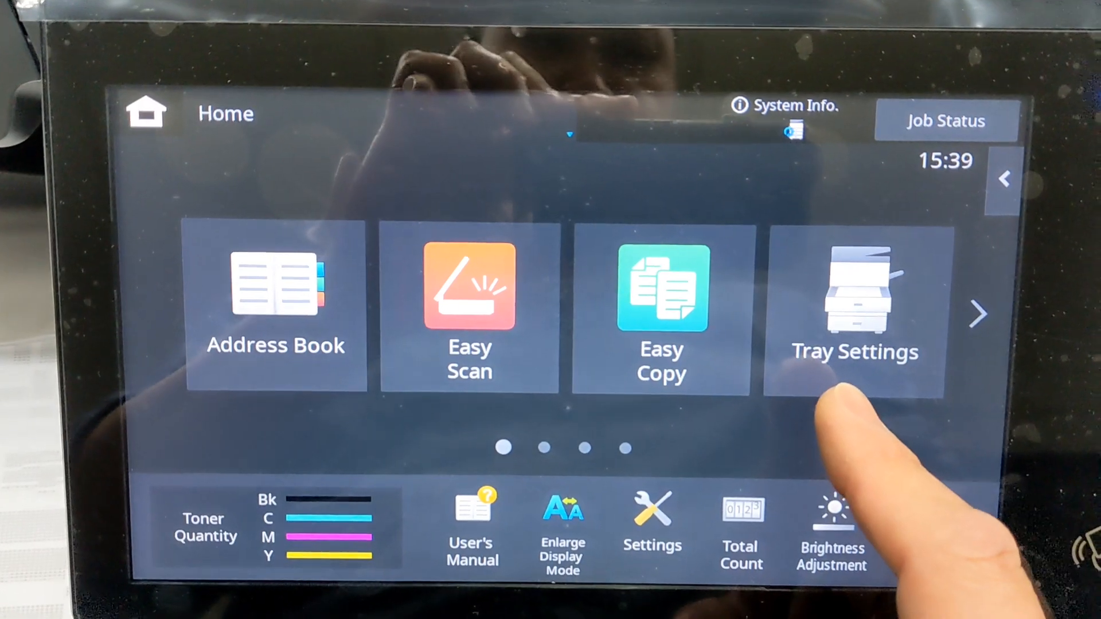
{"action": "left_click", "coordinate": [854, 309]}
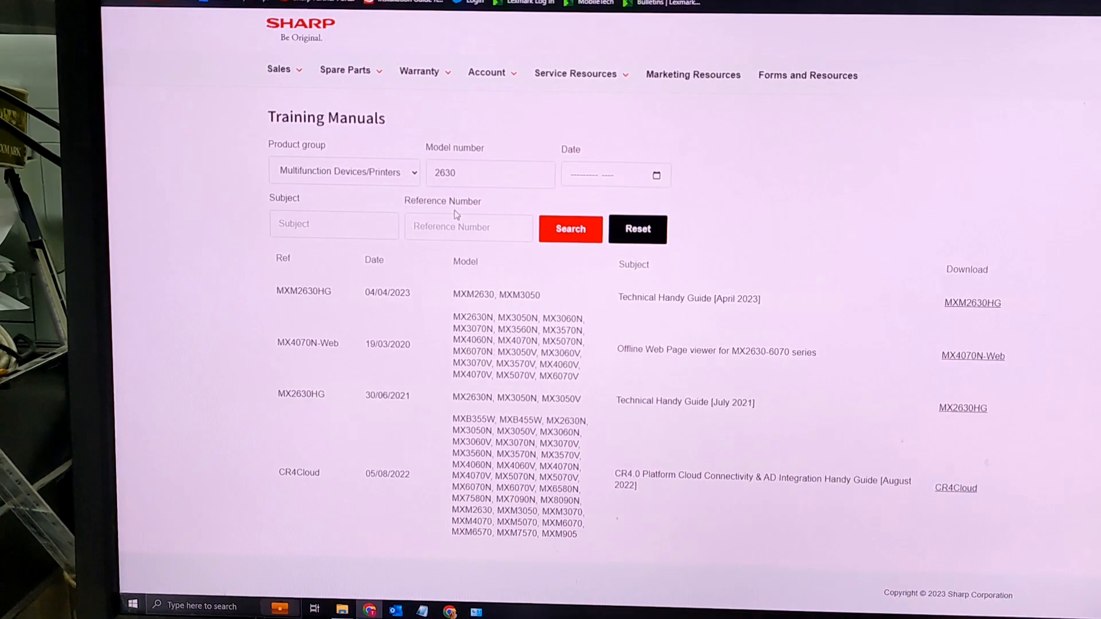
- Open Chrome's print dialog for the Training Manuals page with Ctrl+P
{"action": "key", "text": "ctrl+p"}
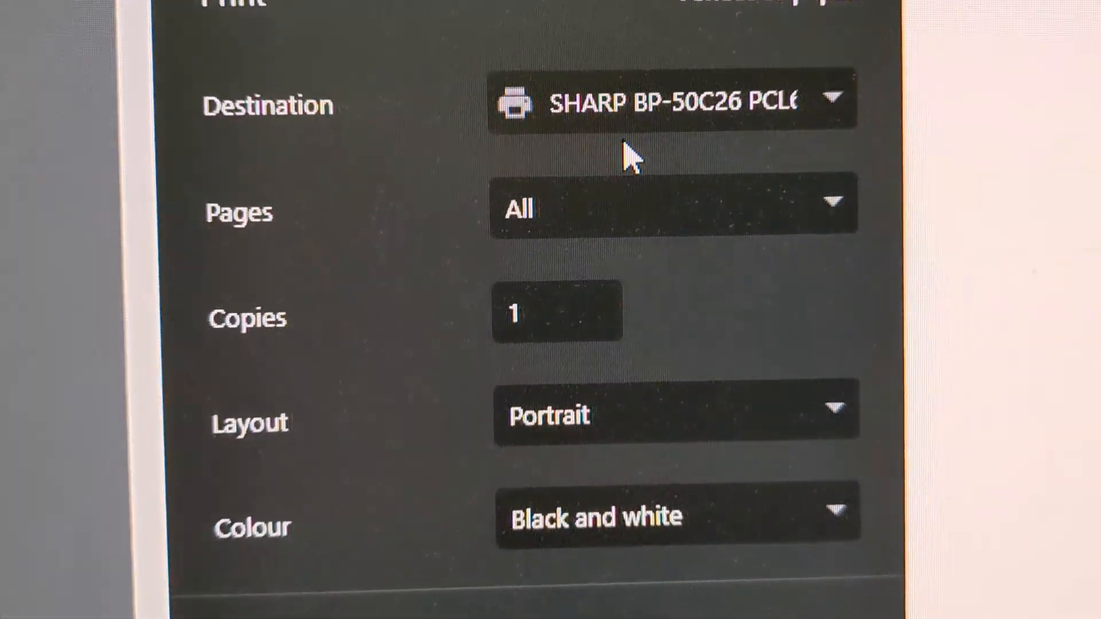
- Set the paper size to A5 under More settings and print the page
{"action": "scroll", "scroll_direction": "down", "scroll_amount": 3}
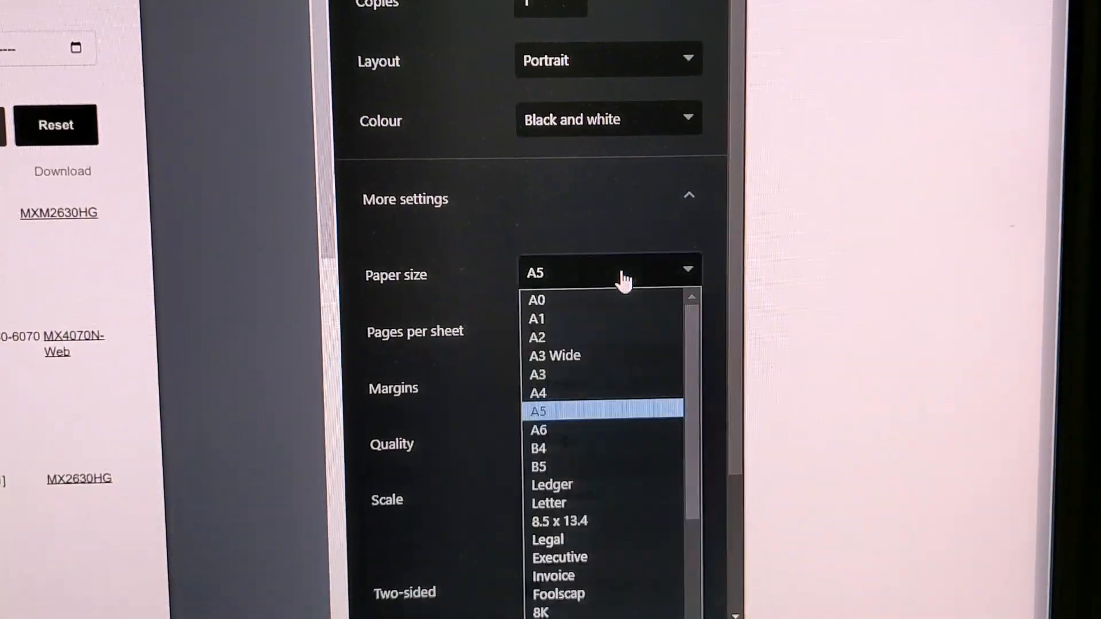
{"action": "left_click", "coordinate": [538, 412]}
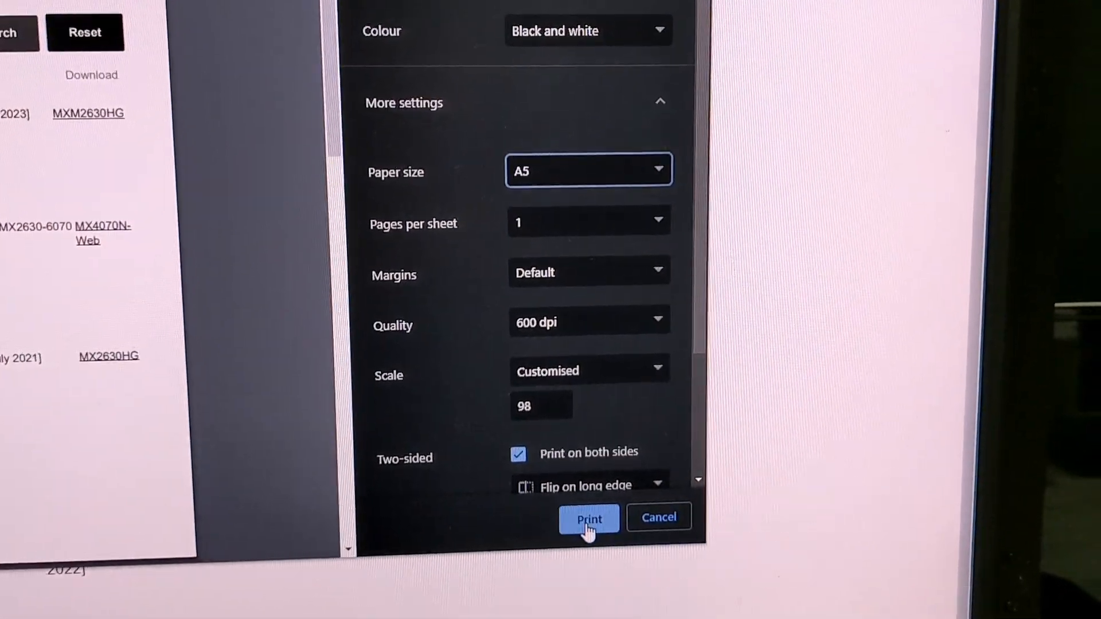
{"action": "left_click", "coordinate": [588, 520]}
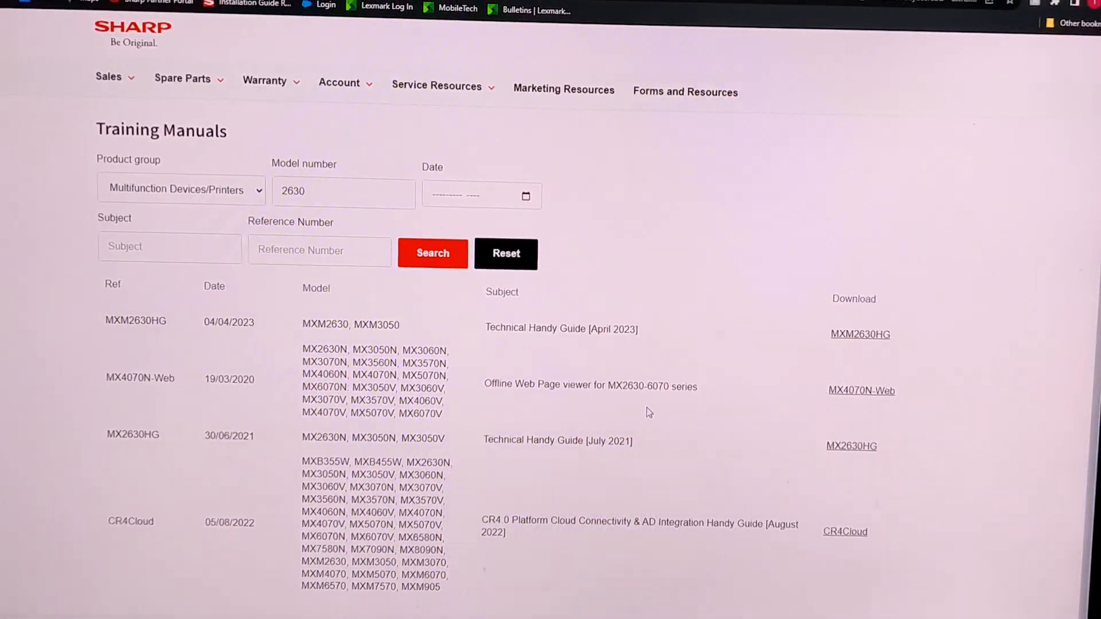